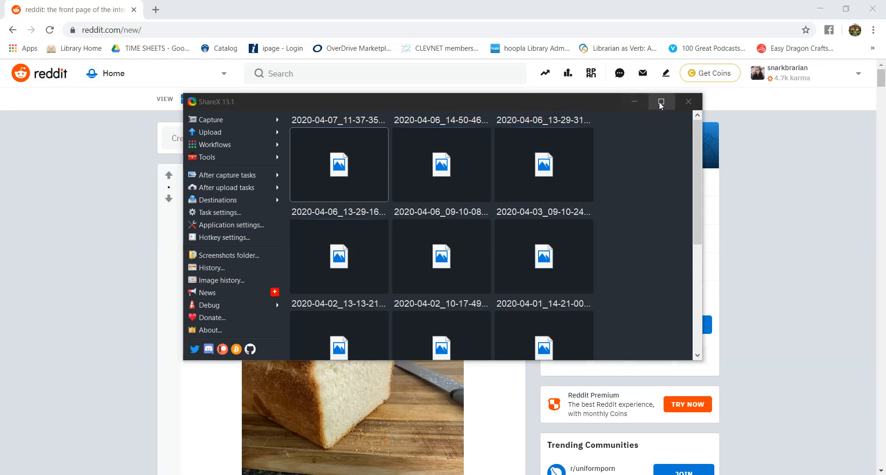
Dismiss the ShareX capture window so the New feed is fully visible.
{"action": "left_click", "coordinate": [688, 102]}
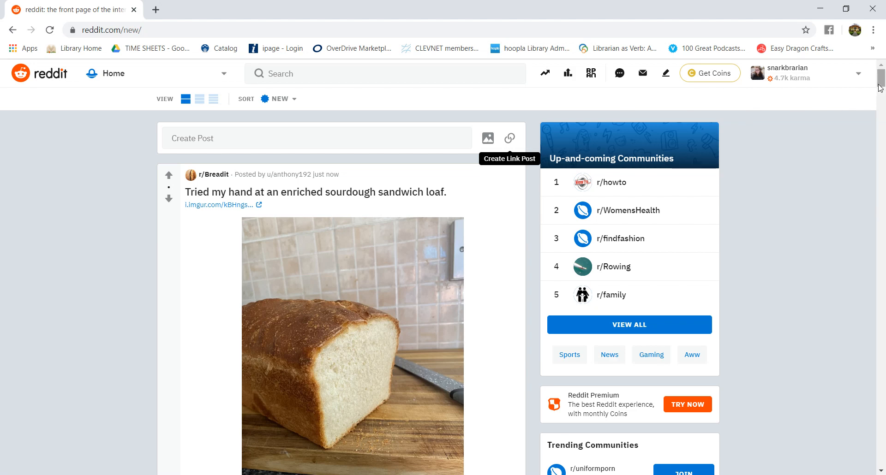
{"action": "scroll", "scroll_direction": "down", "scroll_amount": 3}
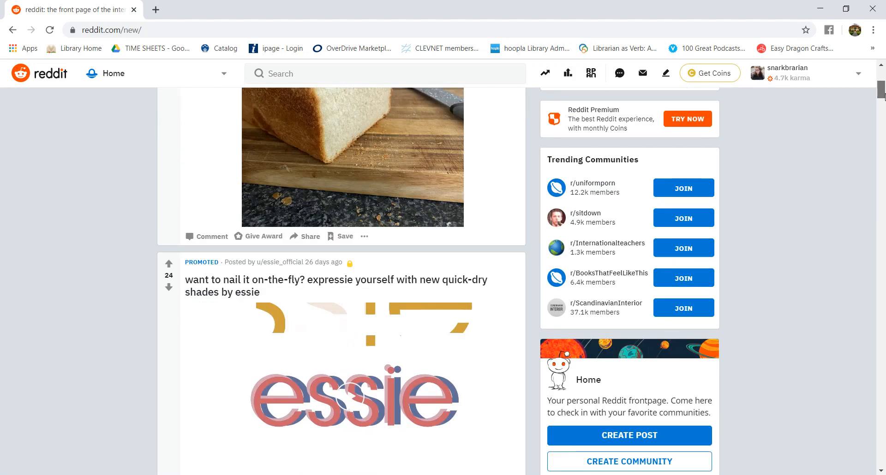
{"action": "scroll", "scroll_direction": "down", "scroll_amount": 3}
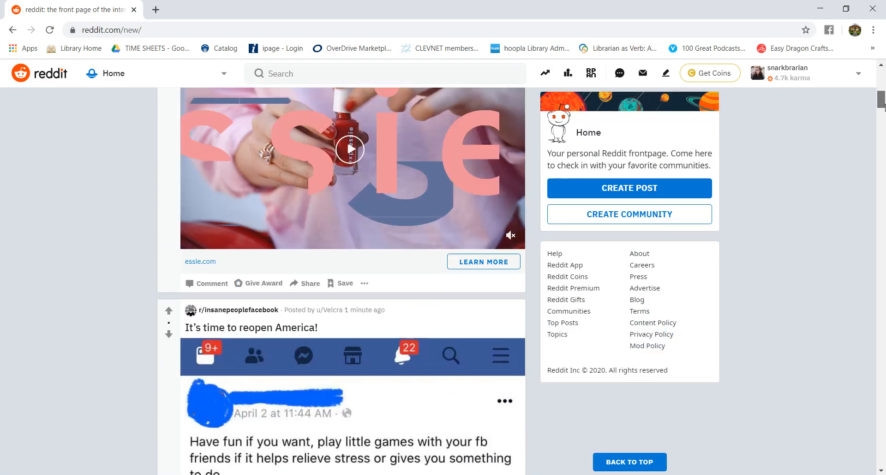
{"action": "scroll", "scroll_direction": "down", "scroll_amount": 3}
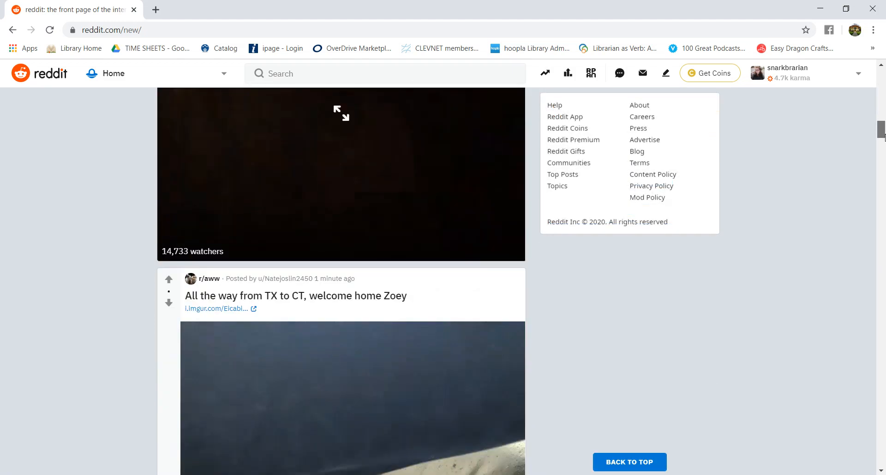
{"action": "scroll", "scroll_direction": "down", "scroll_amount": 3}
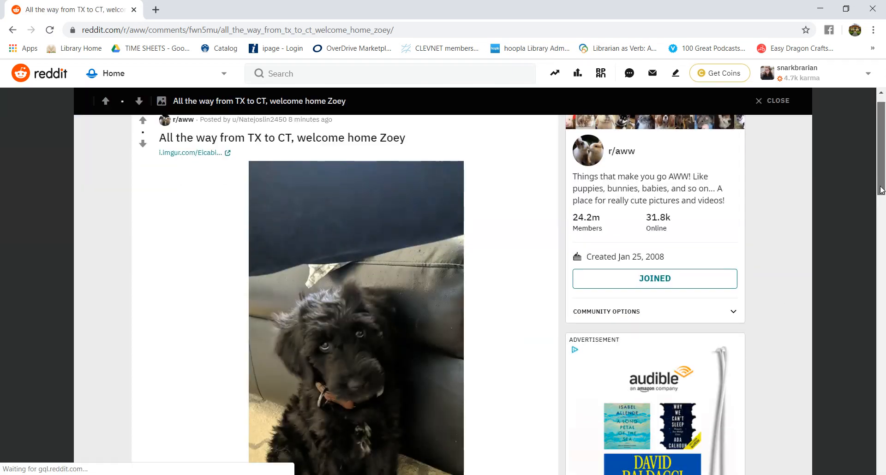
{"action": "scroll", "scroll_direction": "down", "scroll_amount": 3}
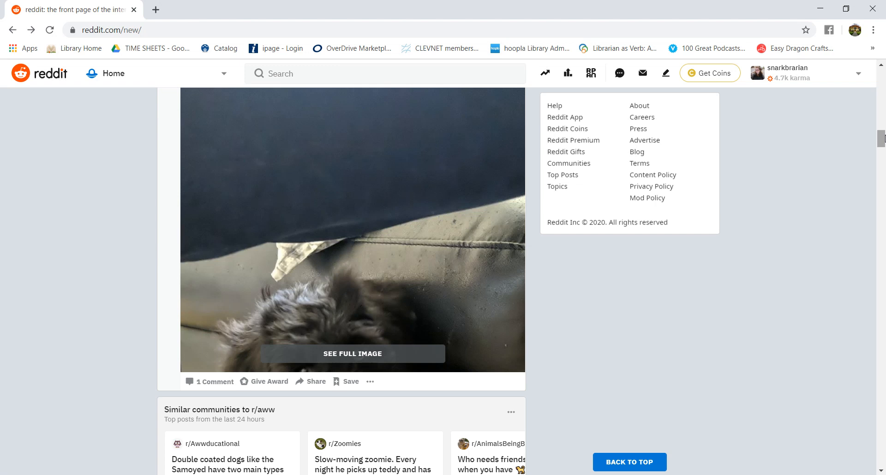
{"action": "mouse_move", "coordinate": [570, 87]}
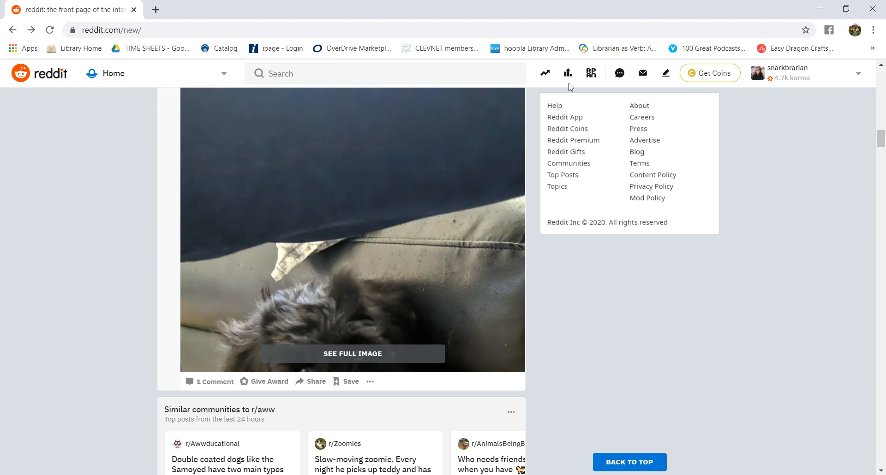
Search Reddit for 'crochet' communities, then replace the query with 'cooking'.
{"action": "left_click", "coordinate": [384, 74]}
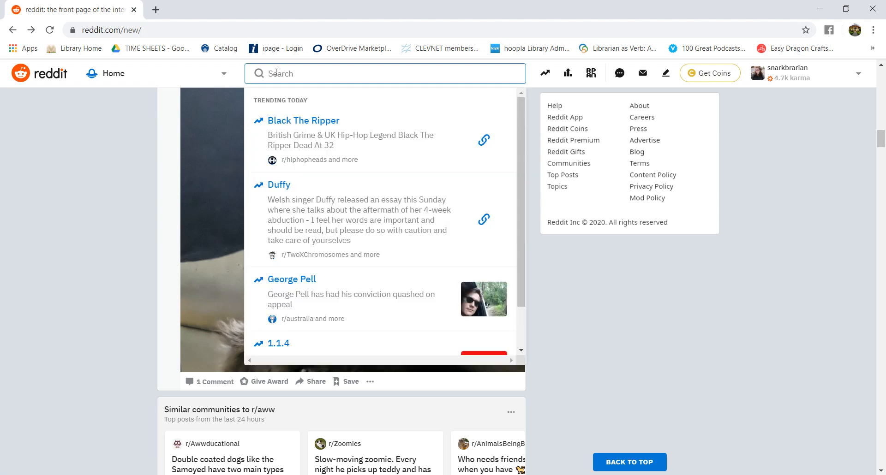
{"action": "type", "text": "chro"}
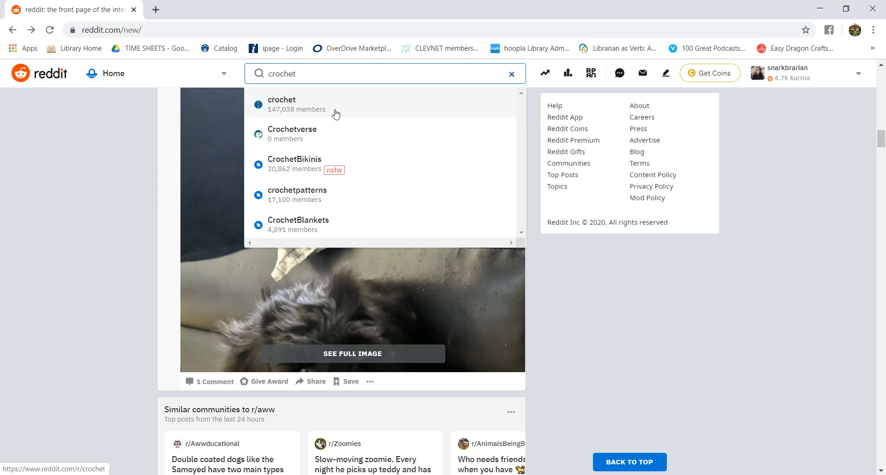
{"action": "mouse_move", "coordinate": [405, 133]}
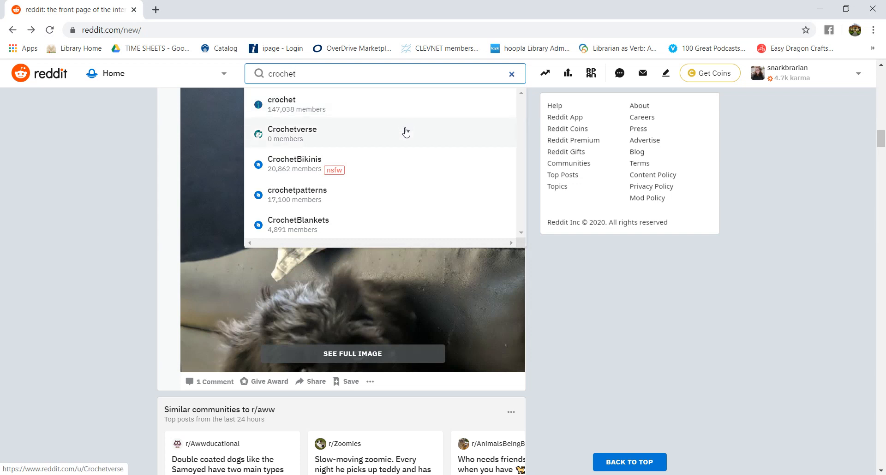
{"action": "mouse_move", "coordinate": [449, 145]}
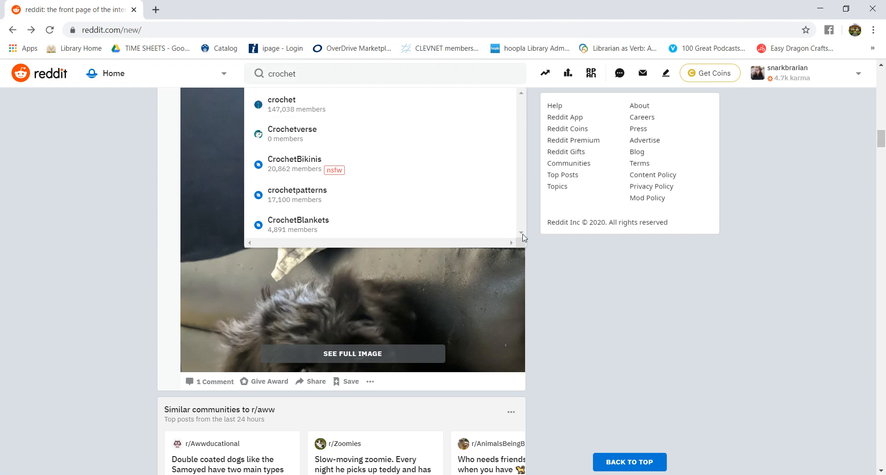
{"action": "mouse_move", "coordinate": [262, 5]}
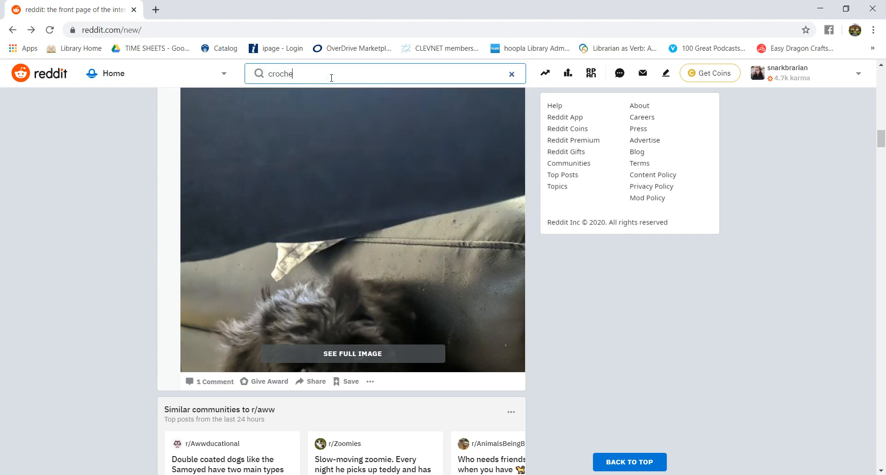
{"action": "type", "text": "cooking"}
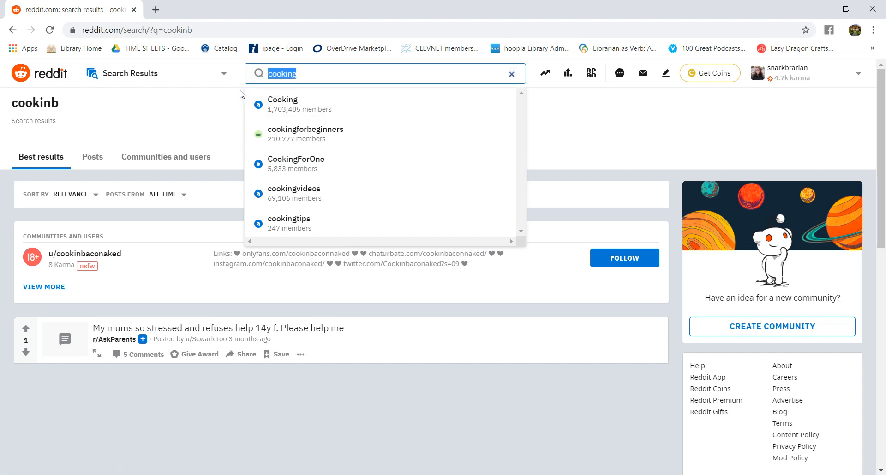
Search for 'home remodel' to list r/HomeImprovement, r/DIY and related posts.
{"action": "type", "text": "home remodel"}
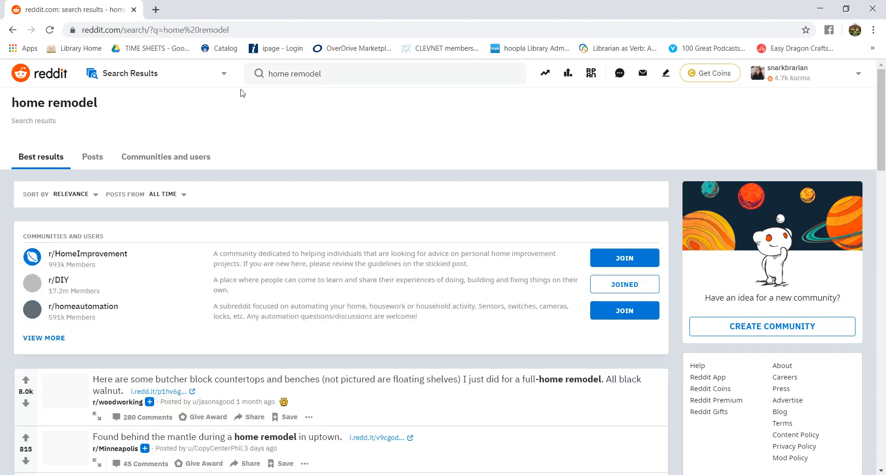
{"action": "mouse_move", "coordinate": [108, 255]}
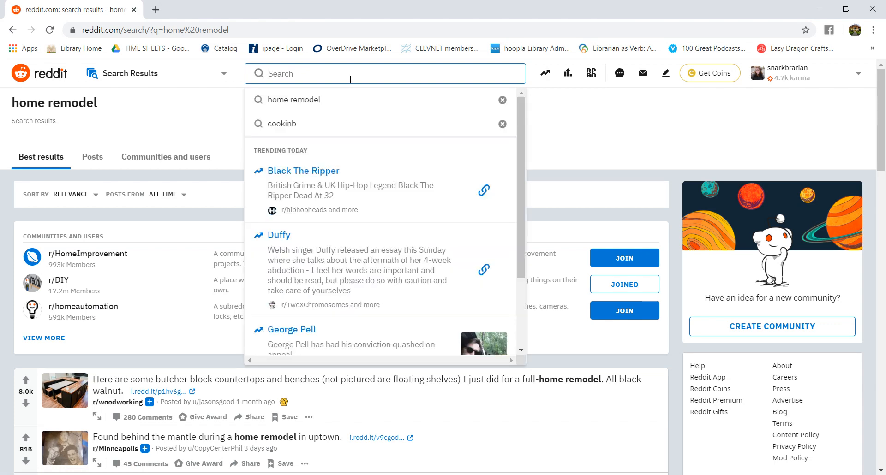
Add 'model' to the search, then clear the previous search query.
{"action": "type", "text": "model"}
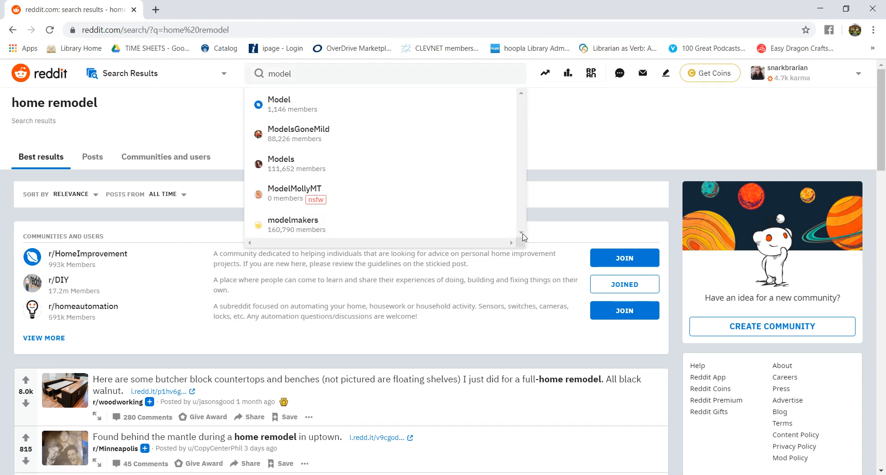
{"action": "left_click", "coordinate": [384, 74]}
{"action": "type", "text": "leatherworking"}
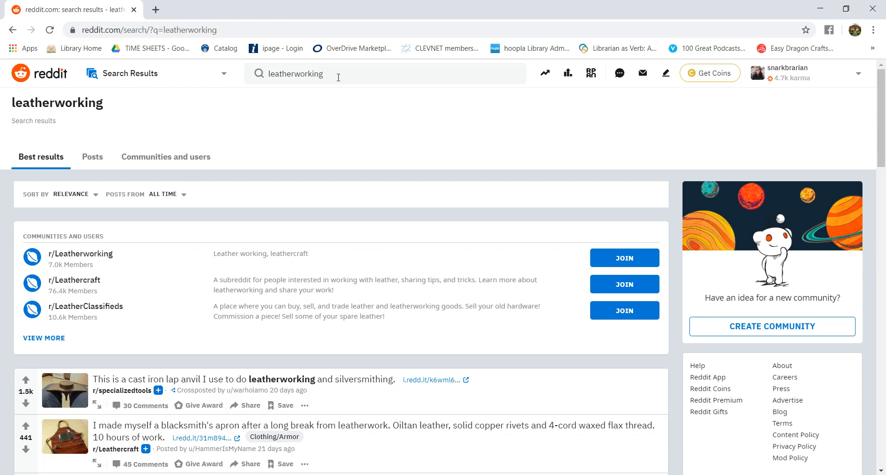
{"action": "left_click", "coordinate": [339, 73]}
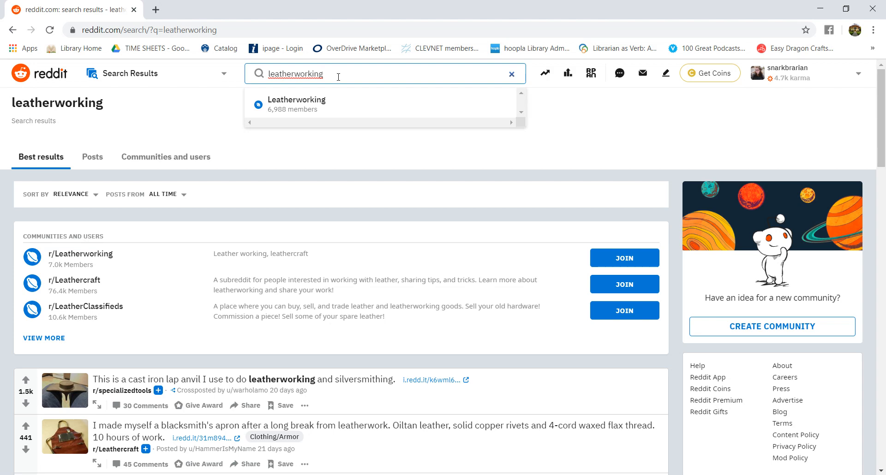
{"action": "left_click", "coordinate": [511, 73]}
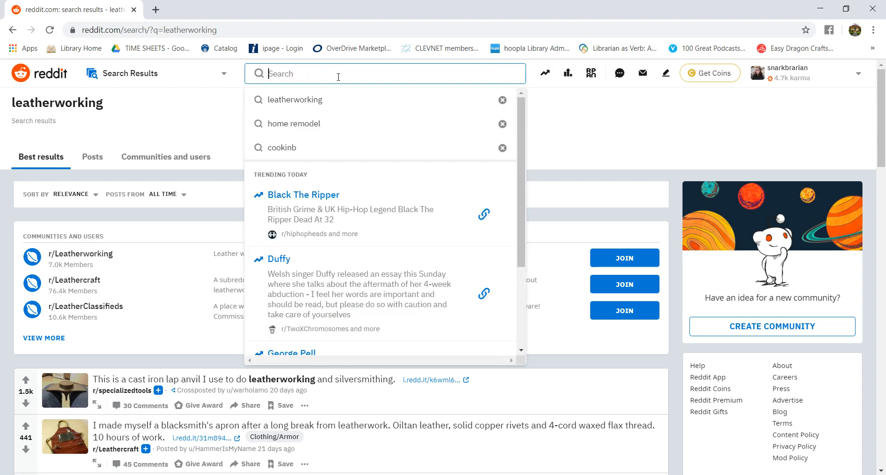
Type 'co' in the search and pick r/cookiedecorating from the suggestions.
{"action": "type", "text": "c"}
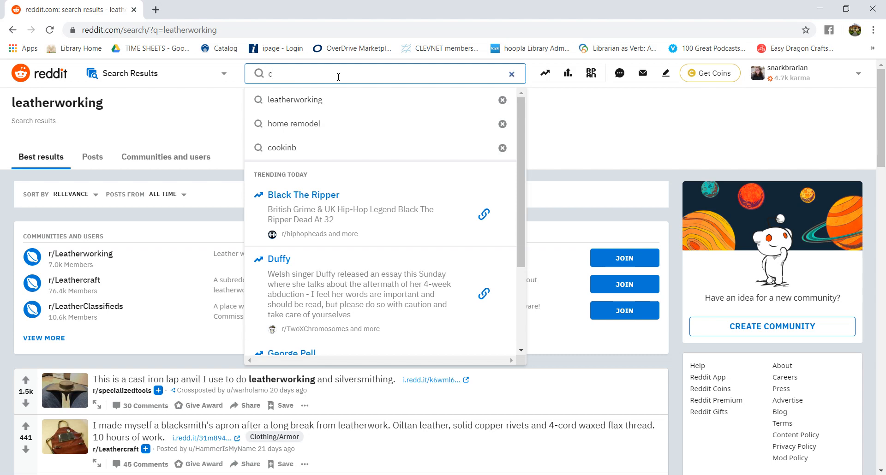
{"action": "type", "text": "oxy"}
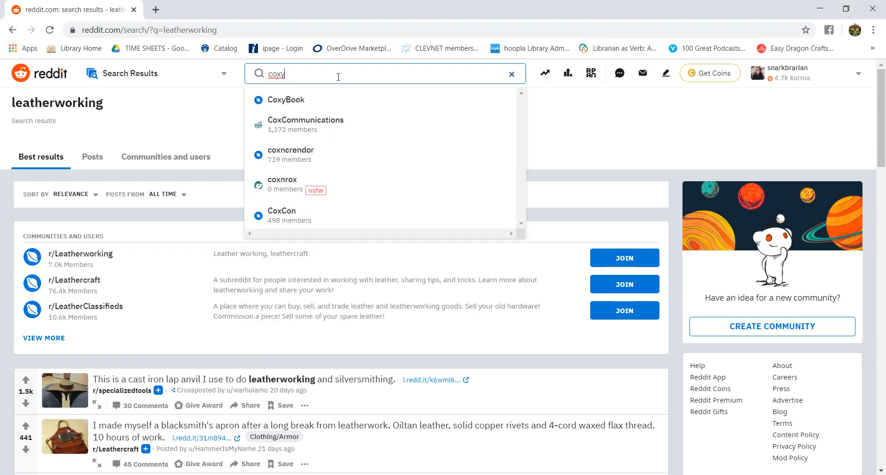
{"action": "key", "text": "Backspace"}
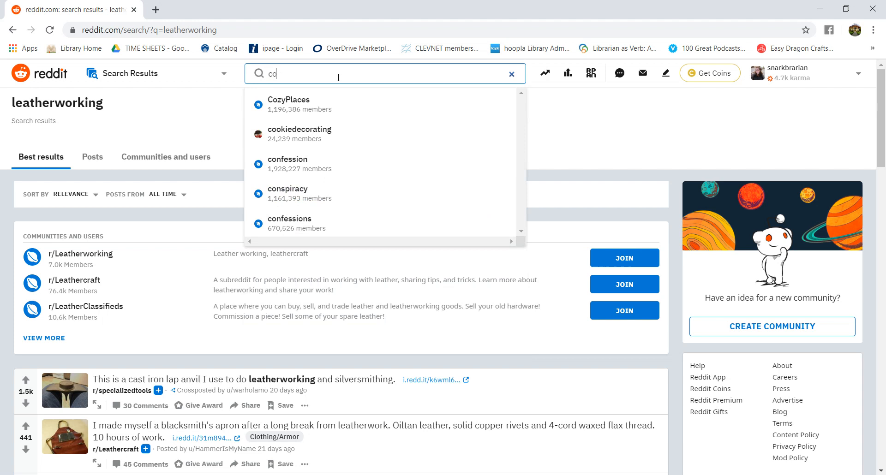
{"action": "mouse_move", "coordinate": [358, 105]}
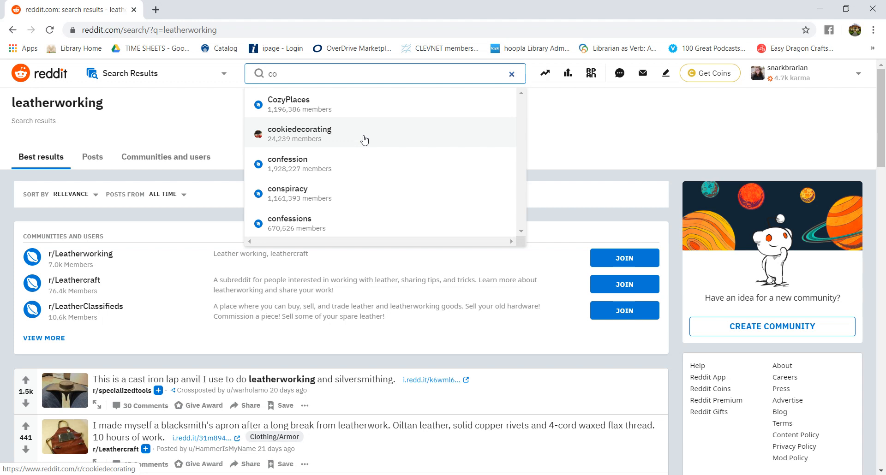
{"action": "mouse_move", "coordinate": [365, 116]}
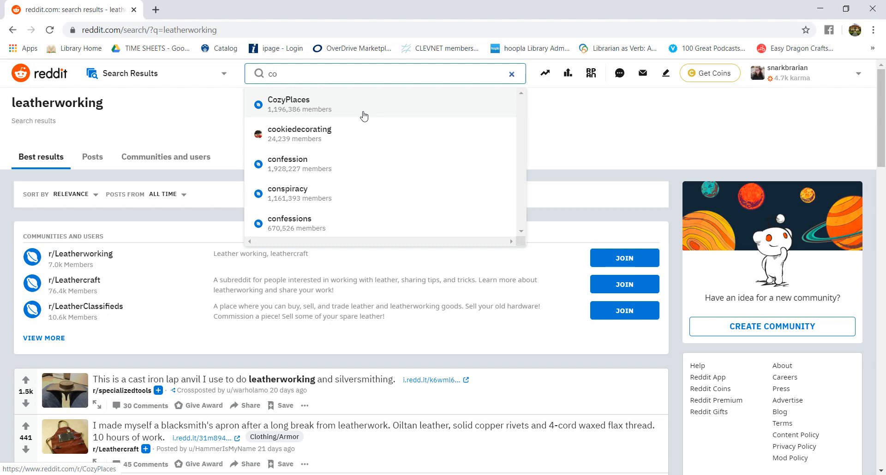
{"action": "left_click", "coordinate": [300, 133]}
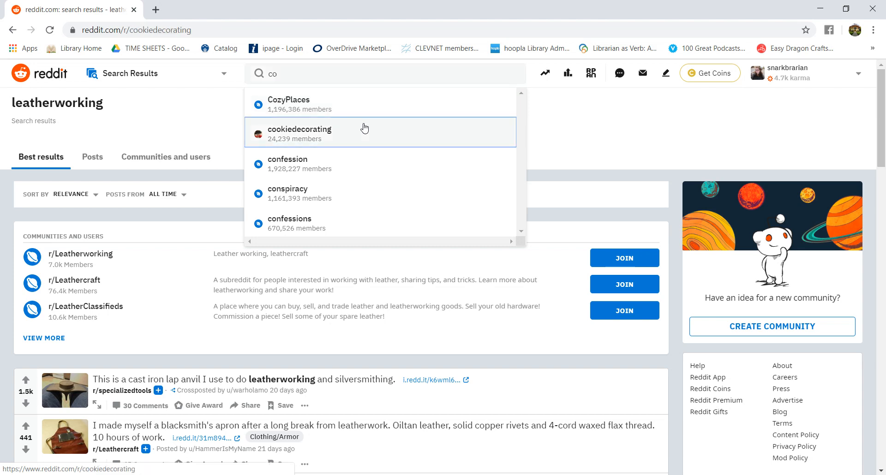
Load the r/cookiedecorating page and select its Create Post box.
{"action": "left_click", "coordinate": [299, 133]}
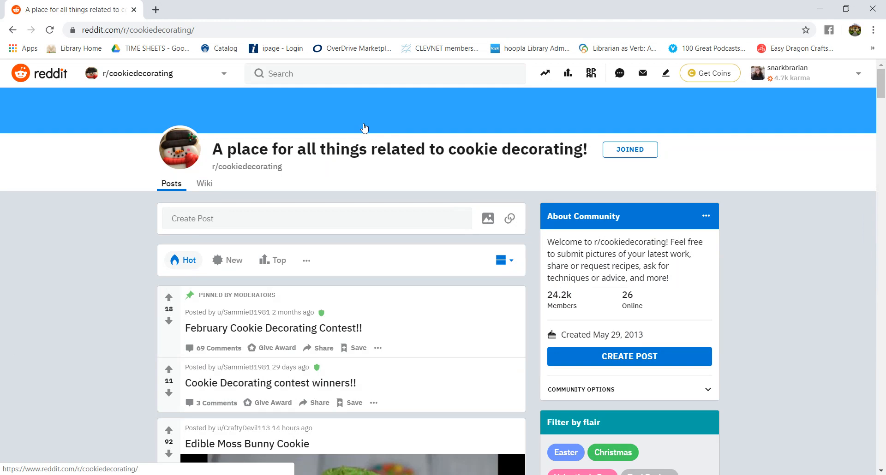
{"action": "left_click", "coordinate": [315, 218]}
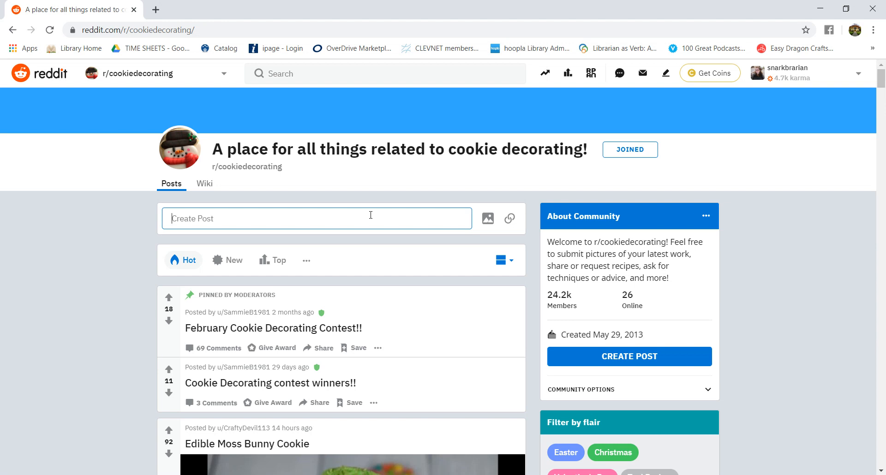
Open the r/cookiedecorating submit form with empty title and text fields.
{"action": "left_click", "coordinate": [316, 218]}
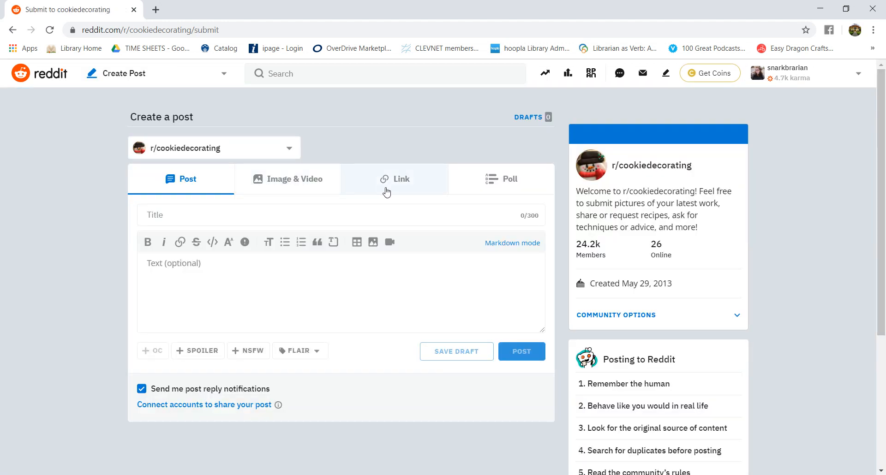
{"action": "mouse_move", "coordinate": [505, 202]}
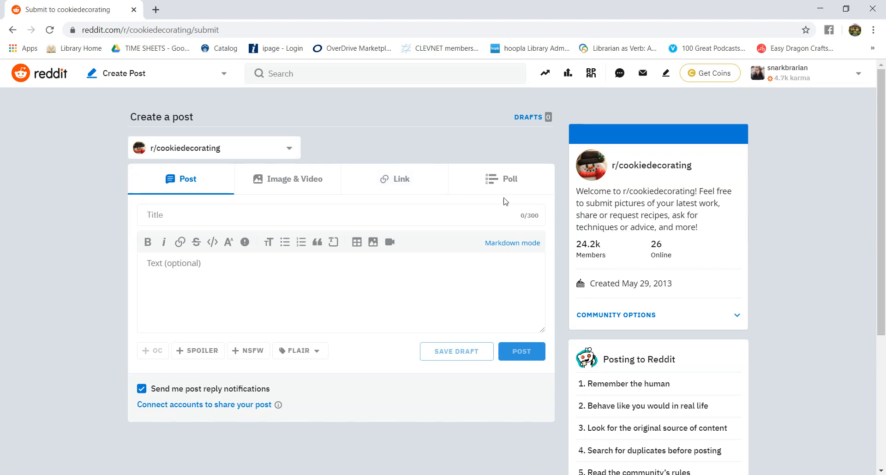
{"action": "mouse_move", "coordinate": [203, 404]}
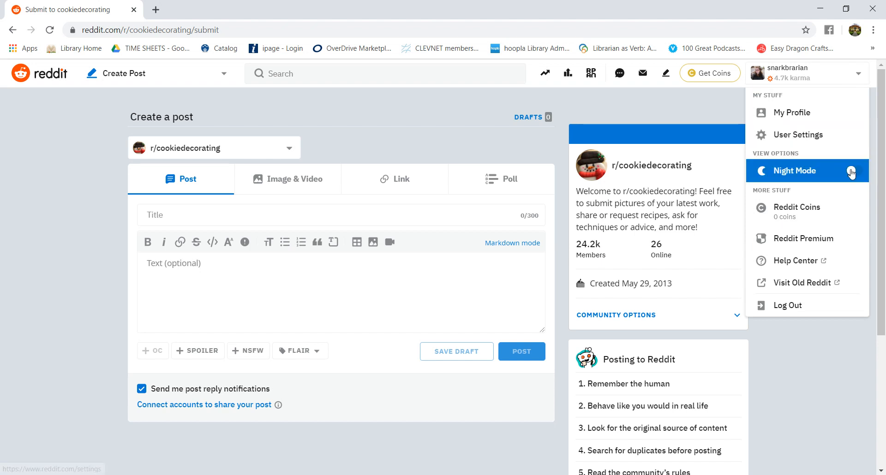
Enable Night Mode from the user menu and return to the dark home feed.
{"action": "left_click", "coordinate": [794, 171]}
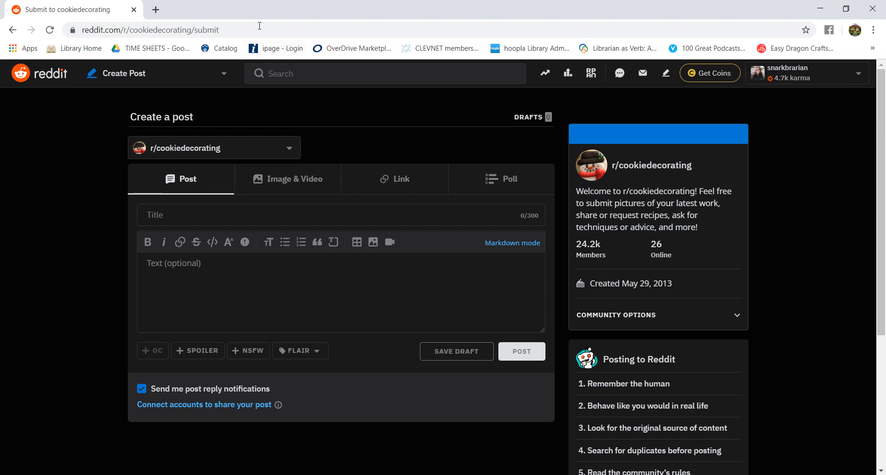
{"action": "left_click", "coordinate": [40, 73]}
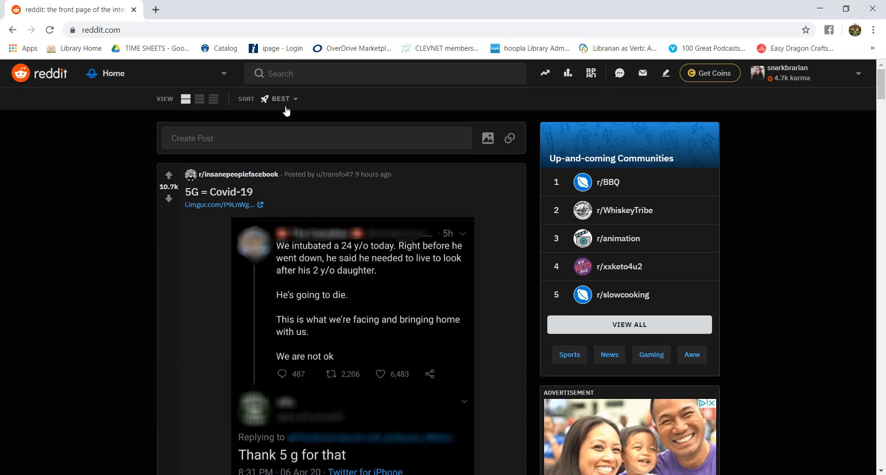
Change the home feed sort from Best to Hot.
{"action": "left_click", "coordinate": [281, 99]}
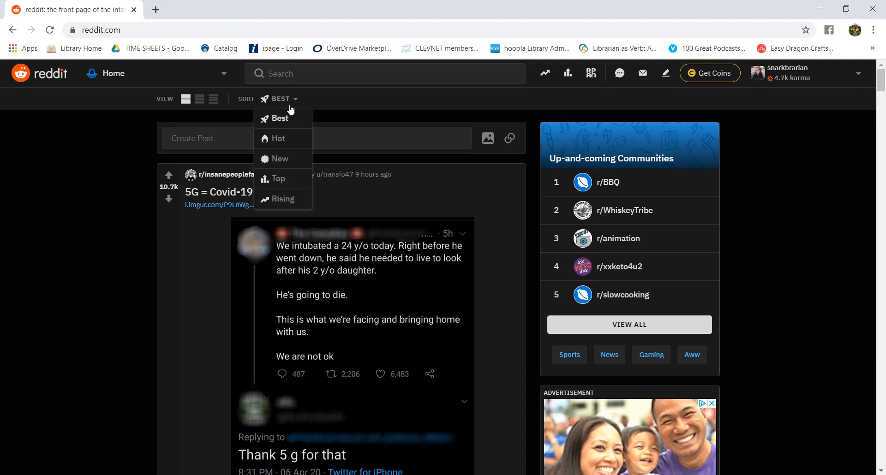
{"action": "mouse_move", "coordinate": [292, 242]}
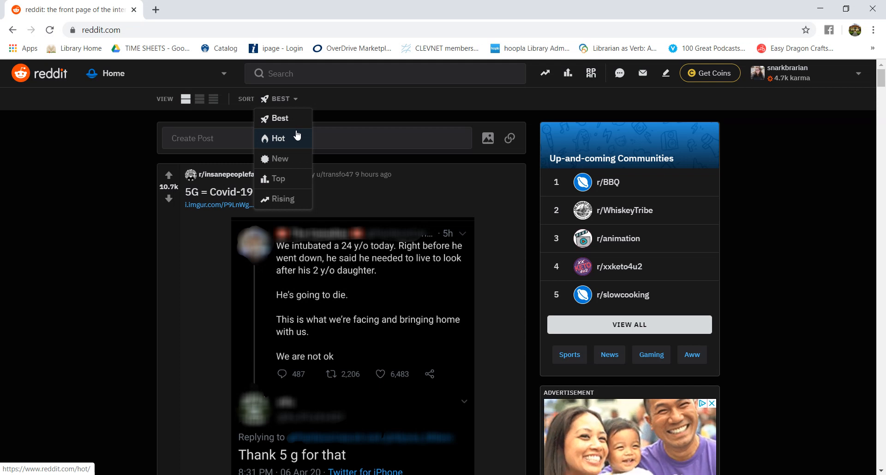
{"action": "left_click", "coordinate": [278, 139]}
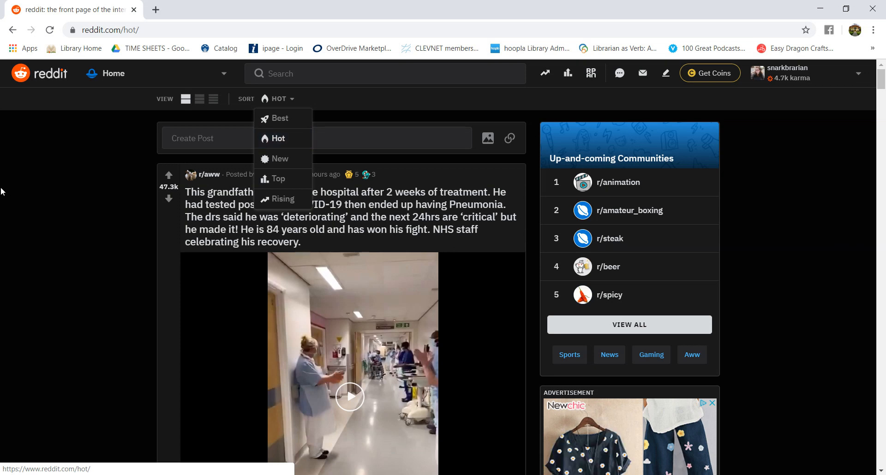
{"action": "left_click", "coordinate": [277, 139]}
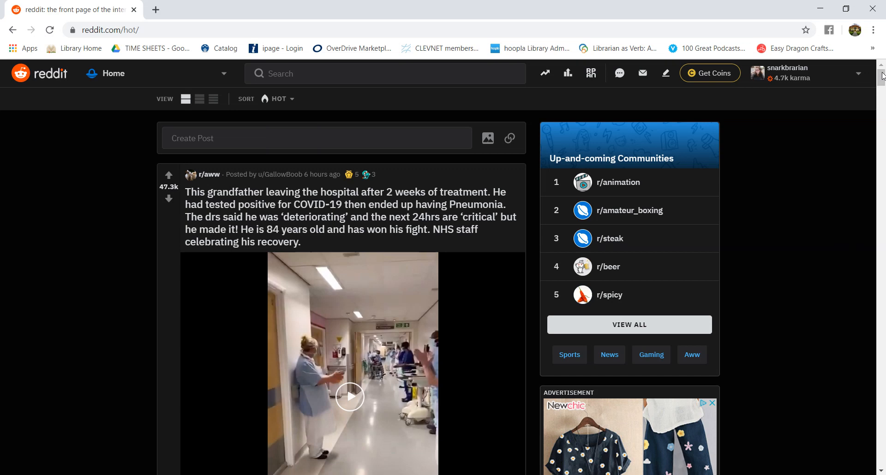
{"action": "scroll", "scroll_direction": "down", "scroll_amount": 3}
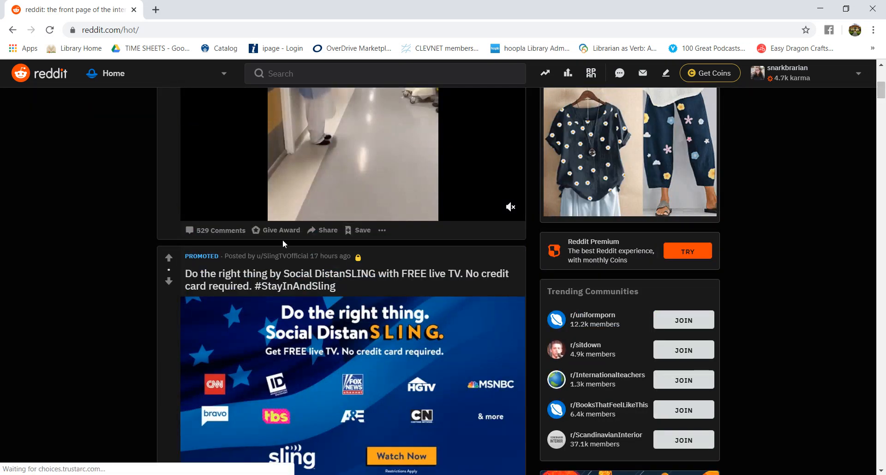
{"action": "left_click", "coordinate": [282, 229]}
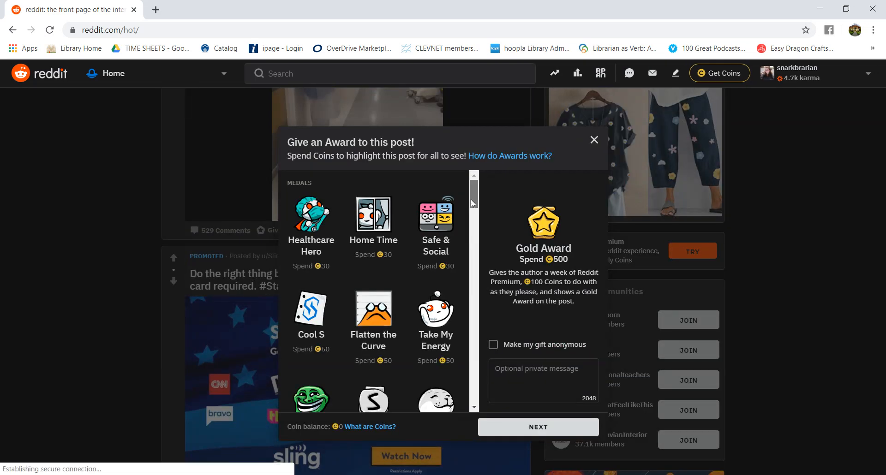
{"action": "scroll", "scroll_direction": "down", "scroll_amount": 3}
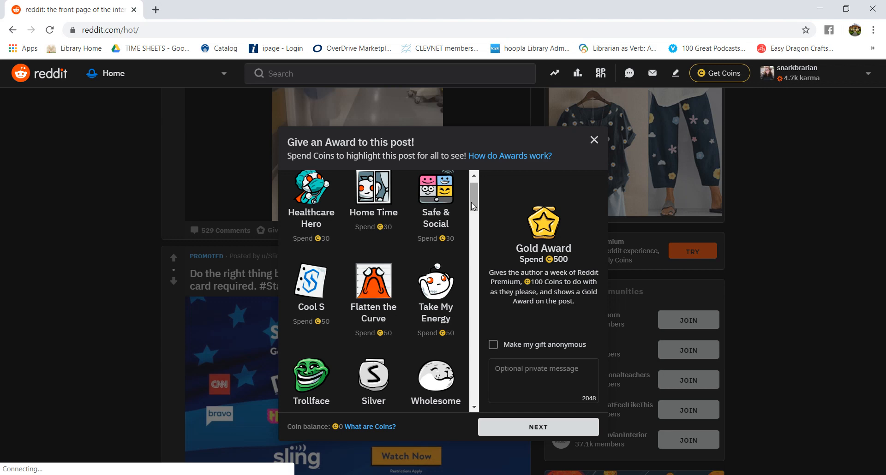
{"action": "left_click", "coordinate": [594, 140]}
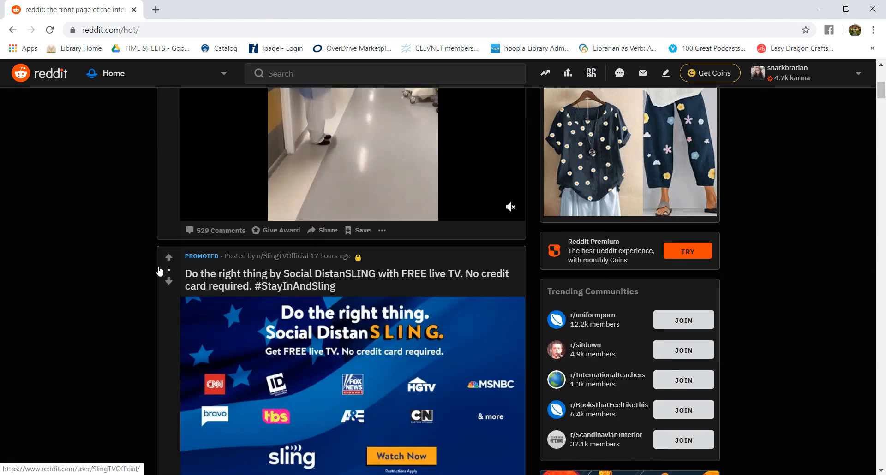
{"action": "left_click", "coordinate": [168, 258]}
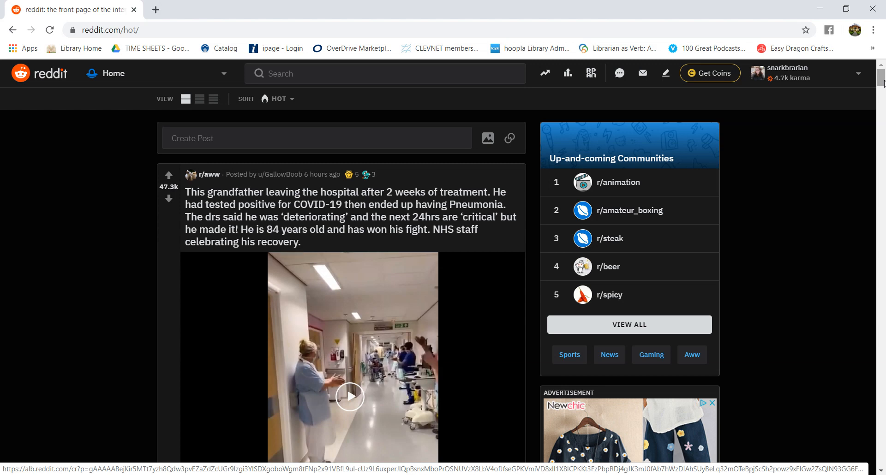
{"action": "mouse_move", "coordinate": [672, 287]}
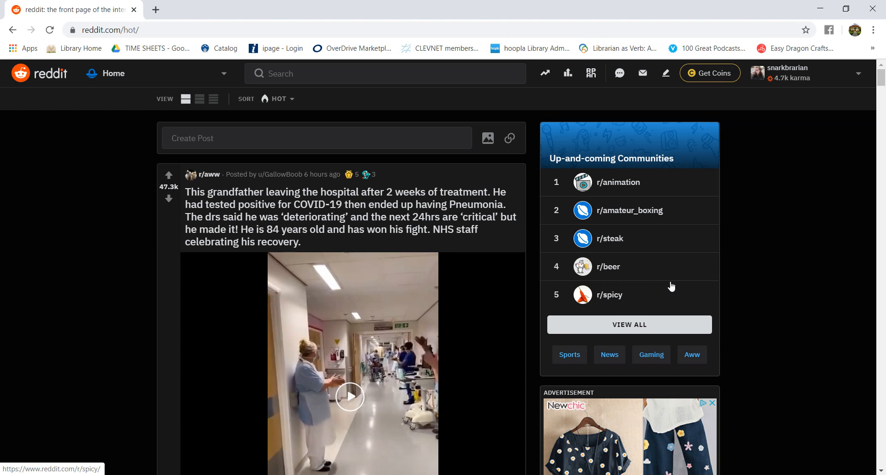
{"action": "mouse_move", "coordinate": [532, 307]}
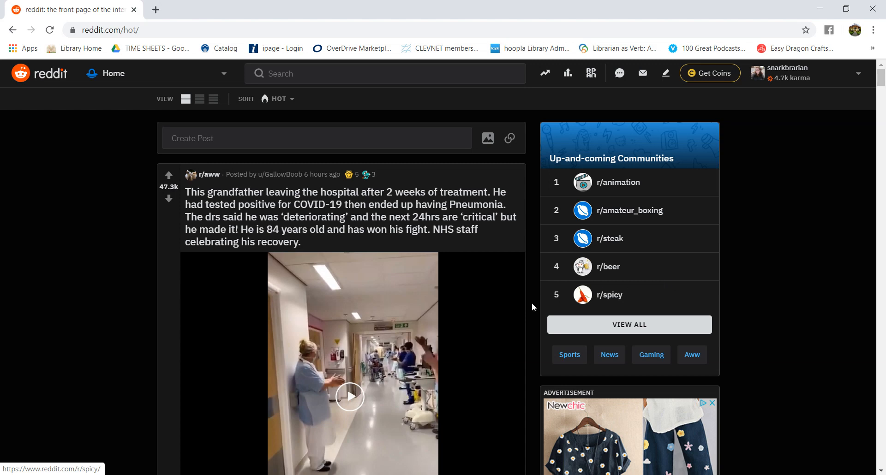